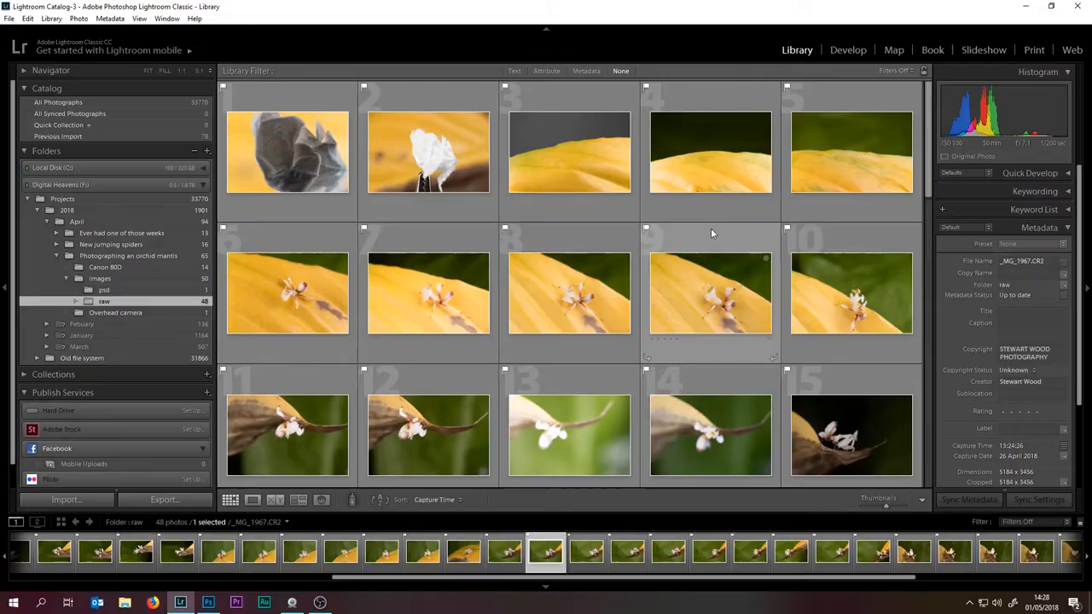
# Select photo 1, the grey crumpled shape on yellow, in the raw folder grid
pyautogui.click(288, 152)
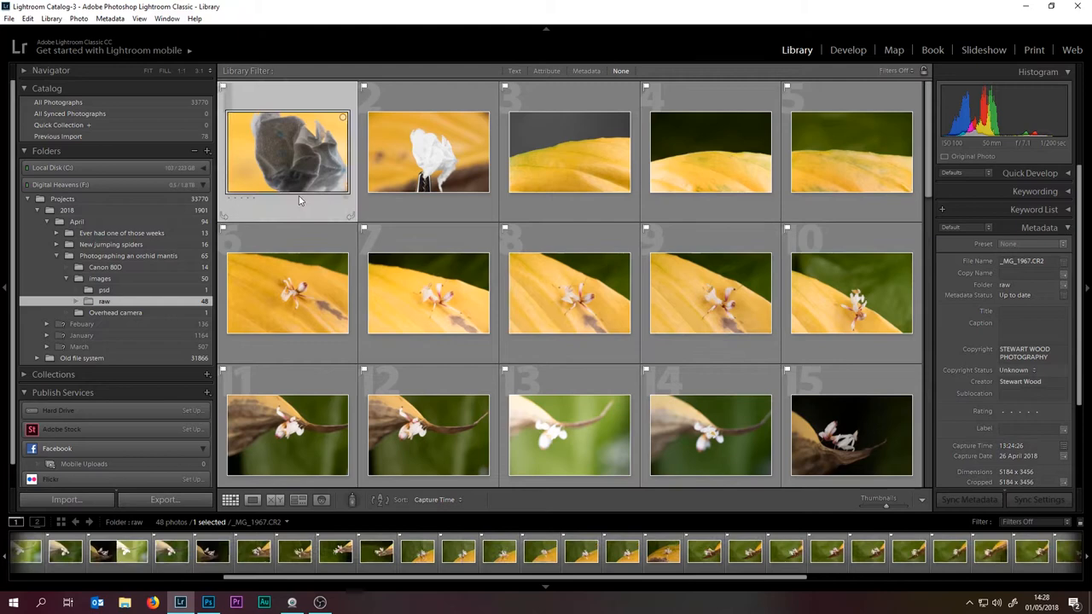